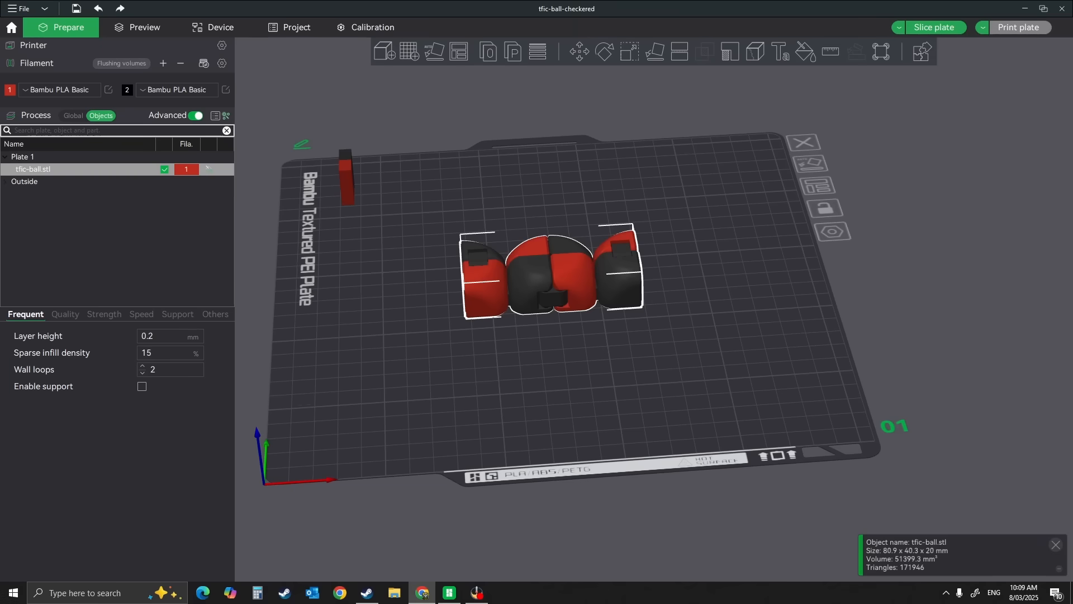
pyautogui.moveTo(503, 289)
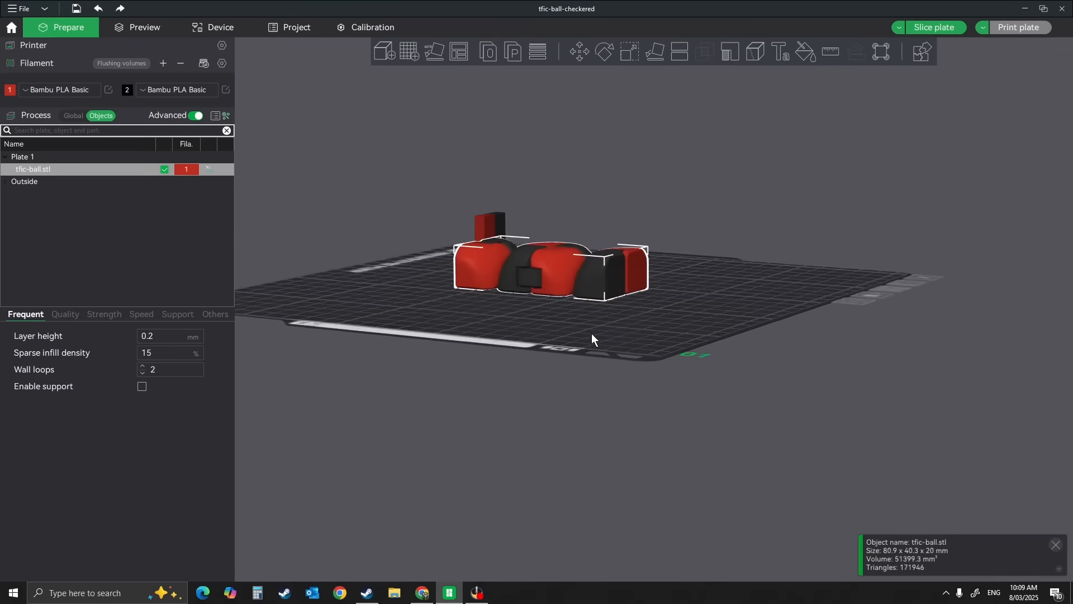
# Slice the single-cube plate to reveal 19.49 g of flushed filament
pyautogui.moveTo(594, 340); pyautogui.dragTo(622, 373)
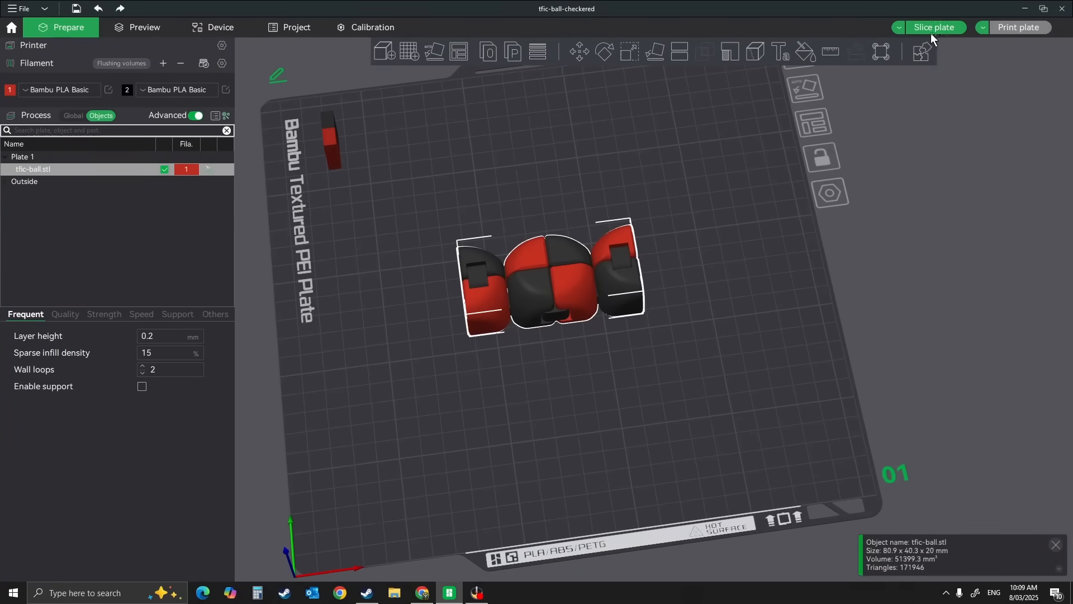
pyautogui.click(935, 27)
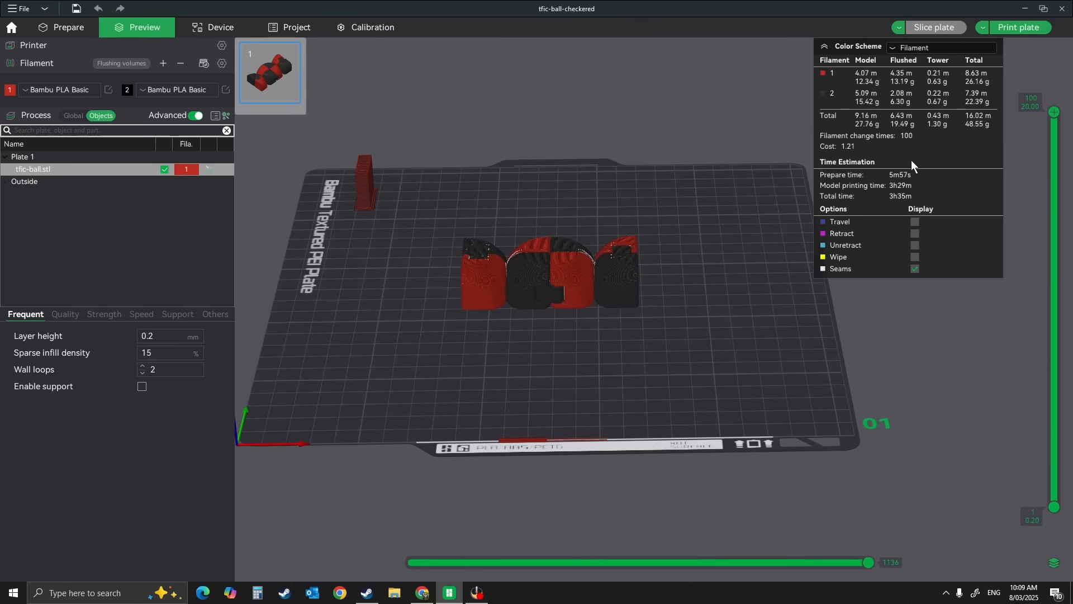
pyautogui.moveTo(400, 178)
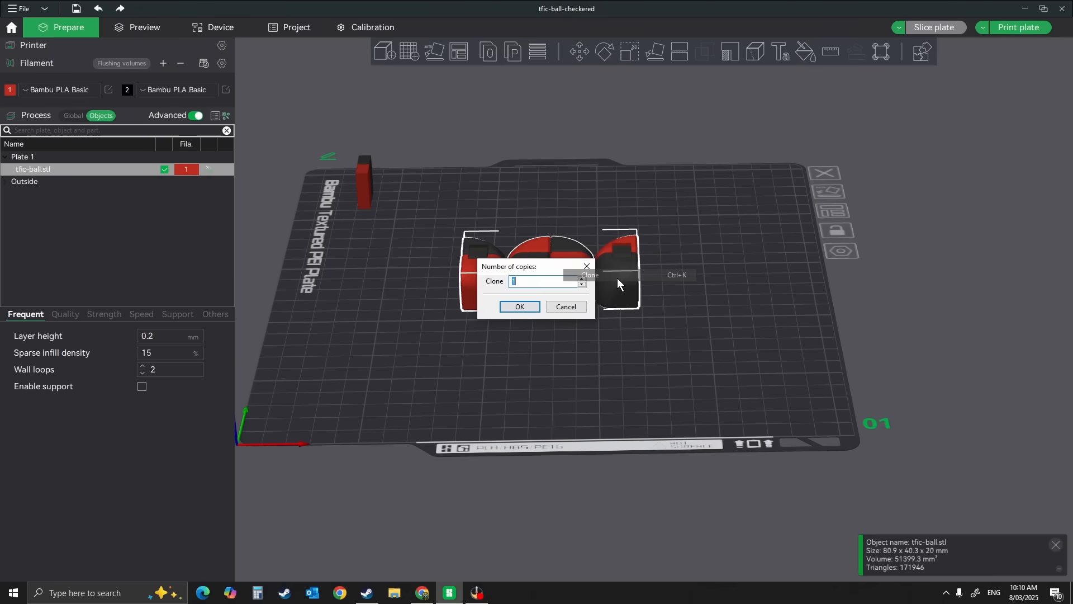
# Confirm one clone of the cube and slice the two-cube plate, 14.78 g flushed
pyautogui.click(519, 307)
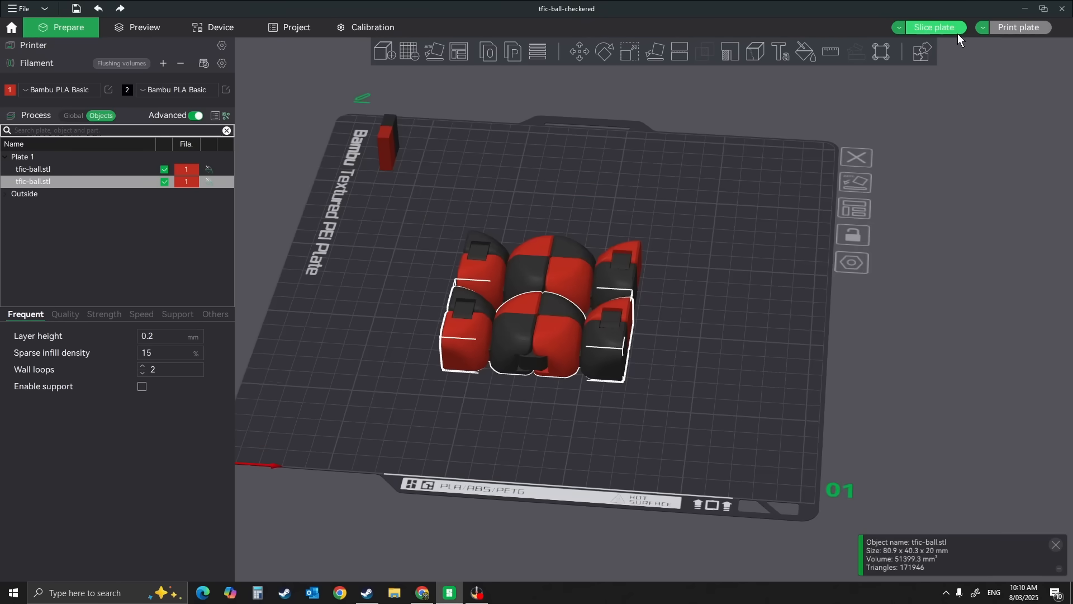
pyautogui.moveTo(941, 32)
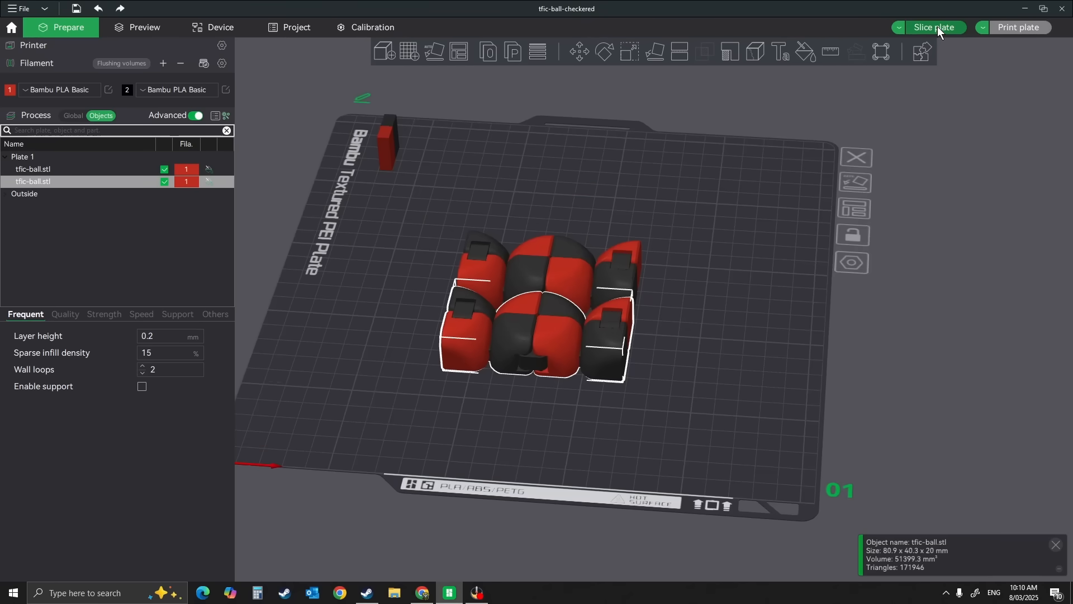
pyautogui.click(934, 27)
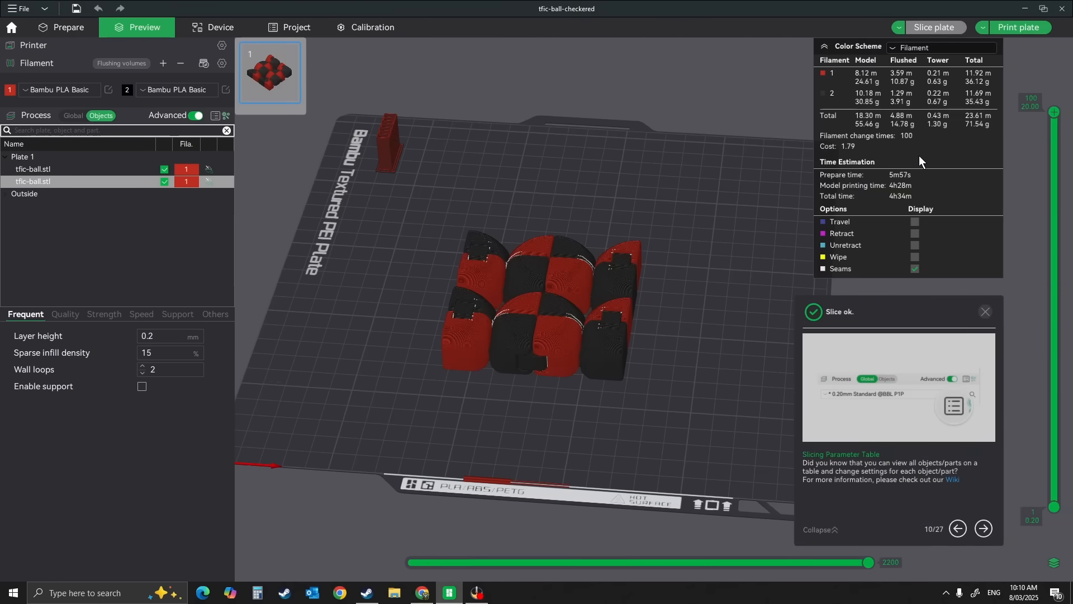
pyautogui.moveTo(908, 133)
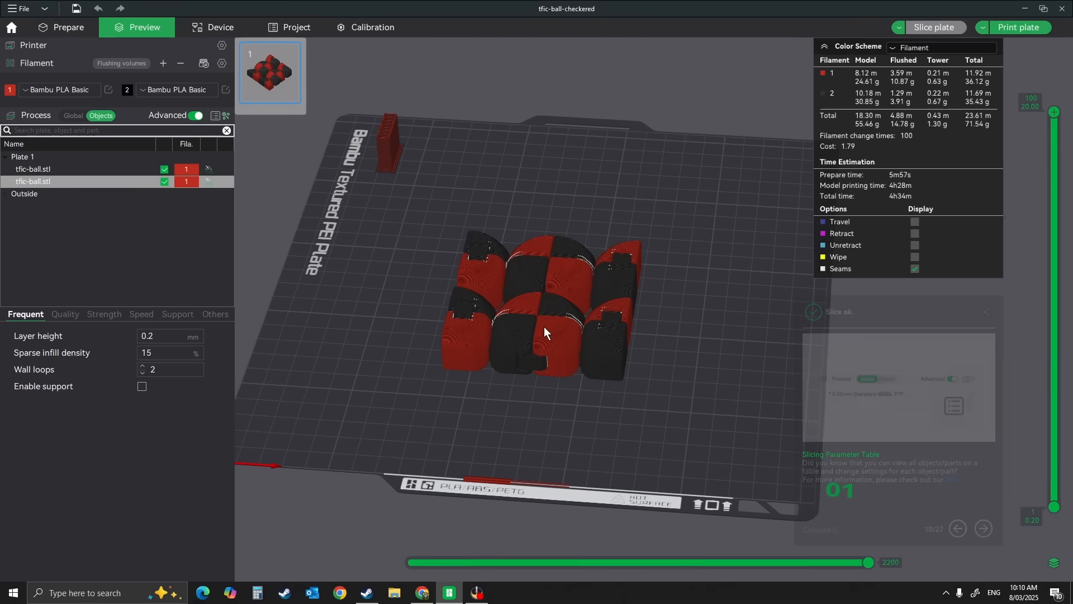
# Re-slice the two cubes and cut the preview to layer 59, viewed from above to expose the infill
pyautogui.click(68, 27)
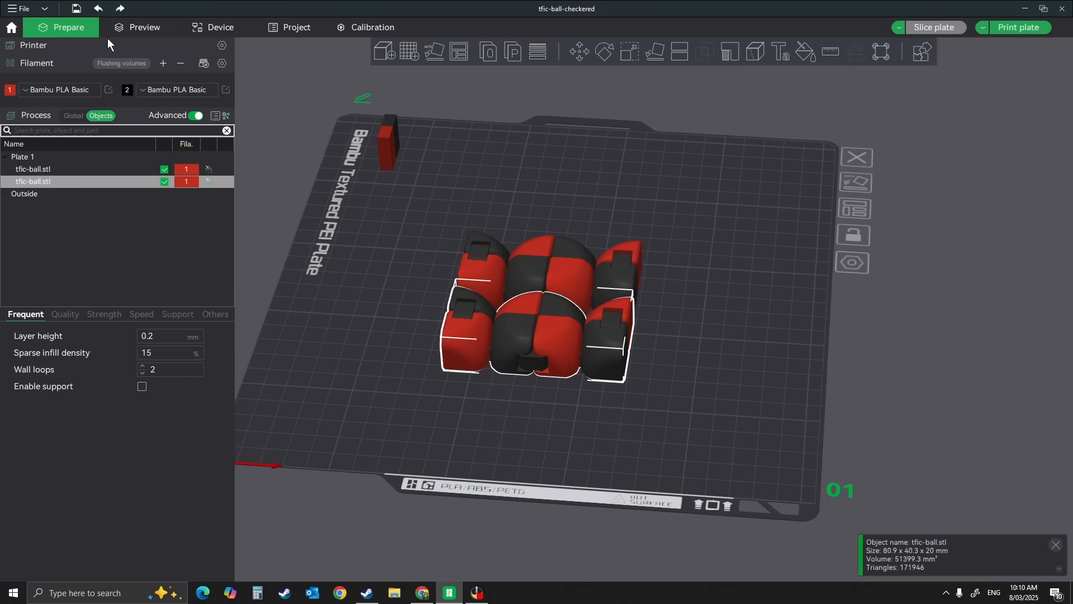
pyautogui.rightClick(541, 320)
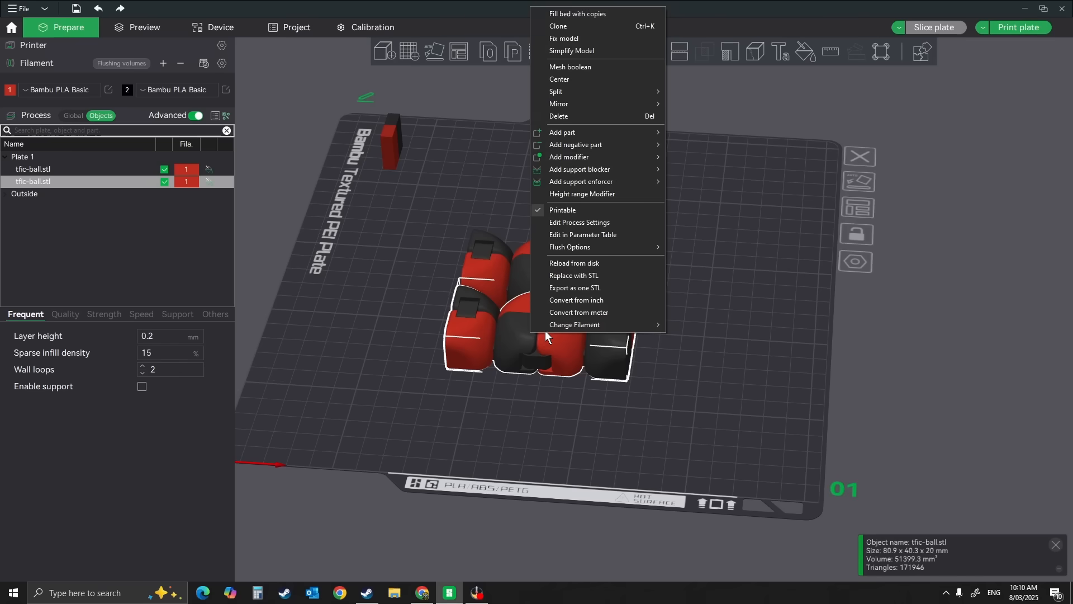
pyautogui.moveTo(593, 247)
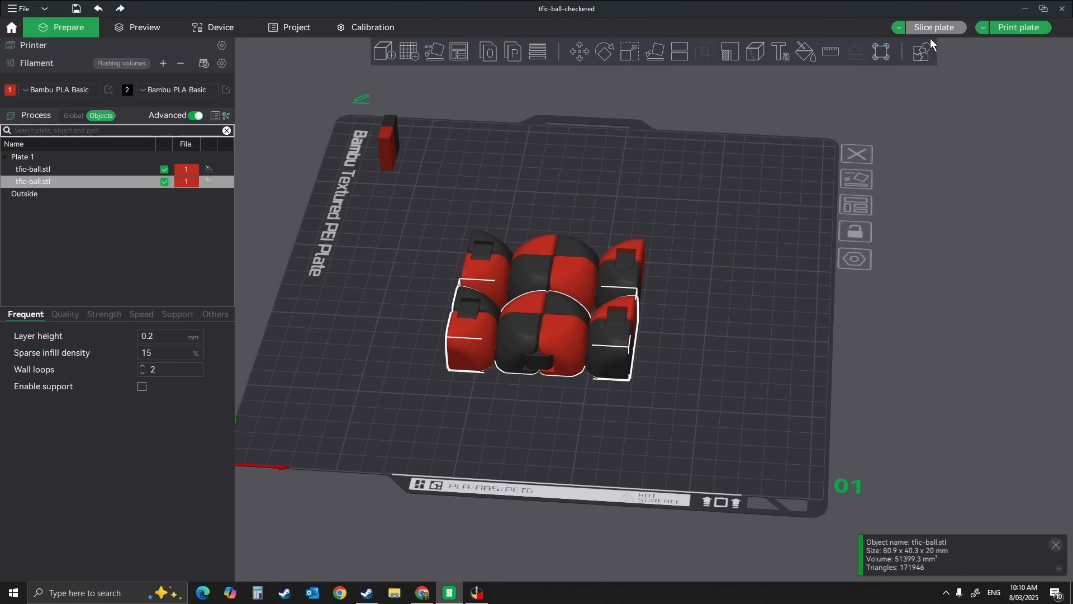
pyautogui.click(145, 27)
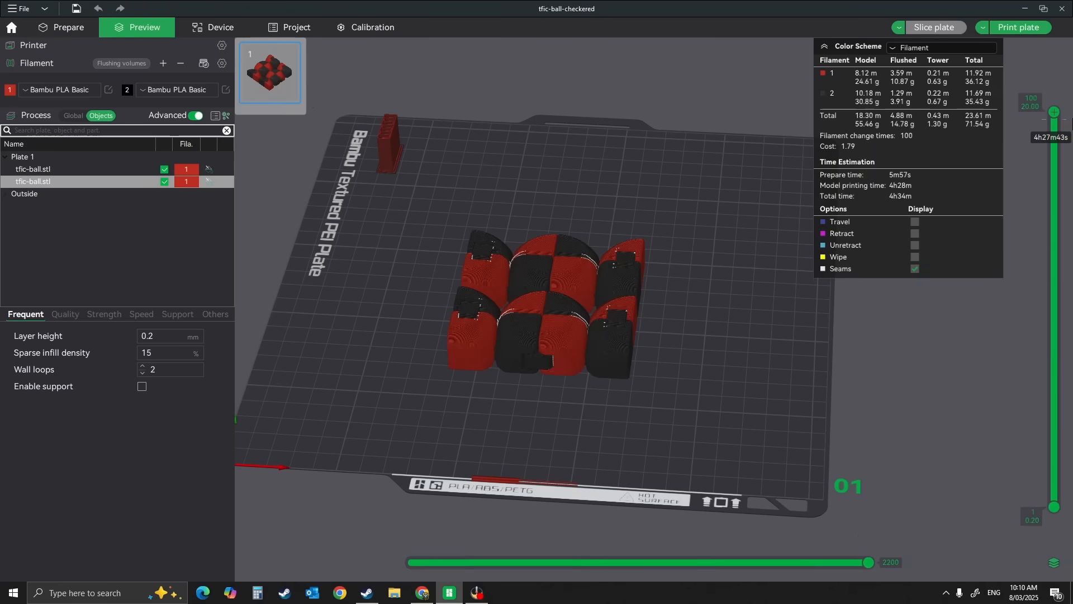
pyautogui.moveTo(1054, 104); pyautogui.dragTo(1054, 257)
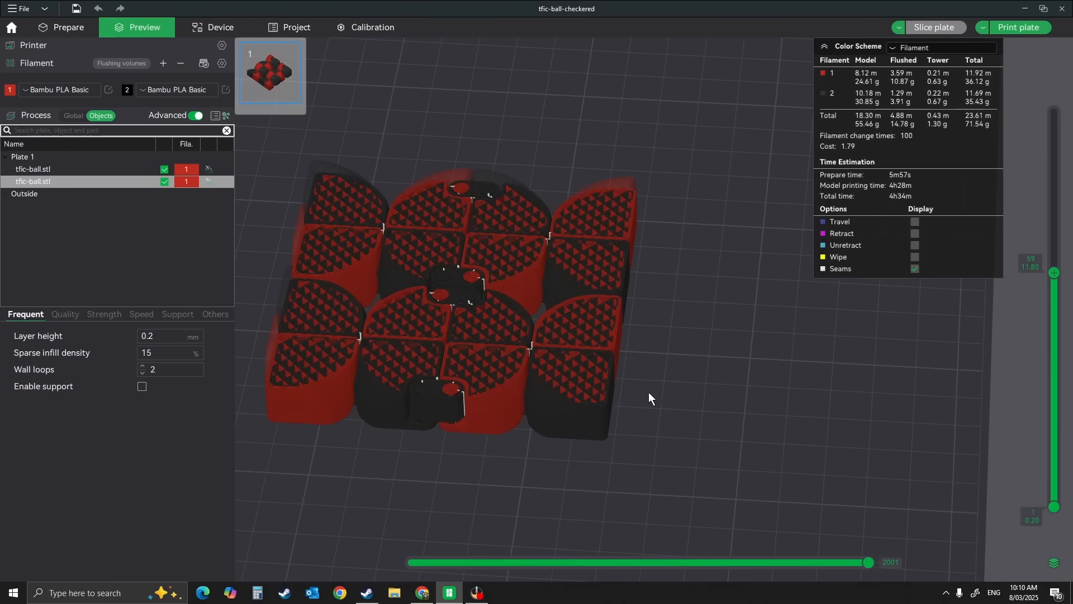
pyautogui.moveTo(650, 398); pyautogui.dragTo(414, 436)
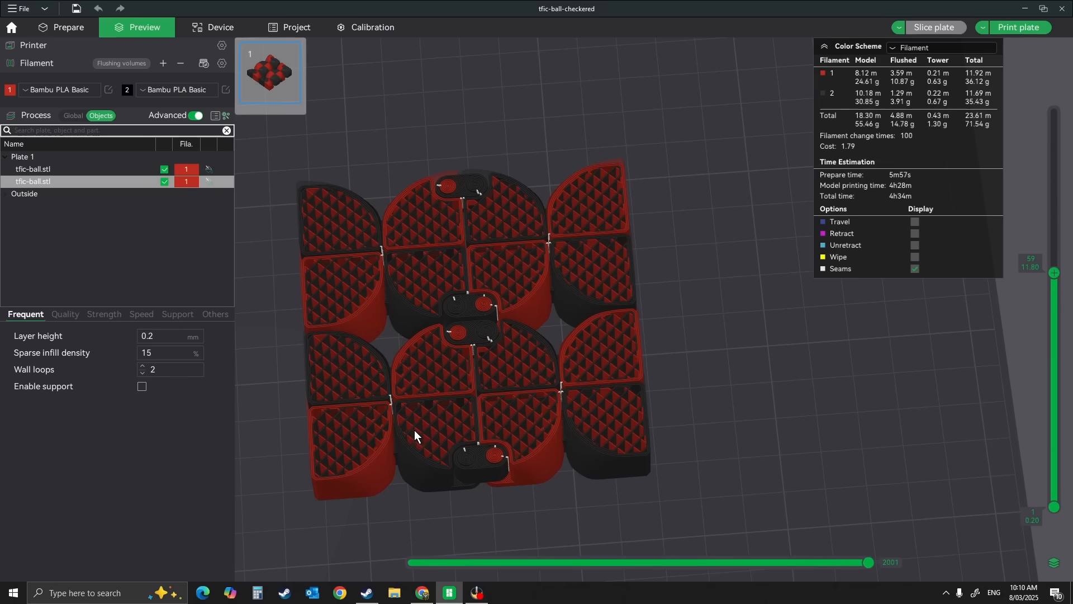
pyautogui.moveTo(552, 380)
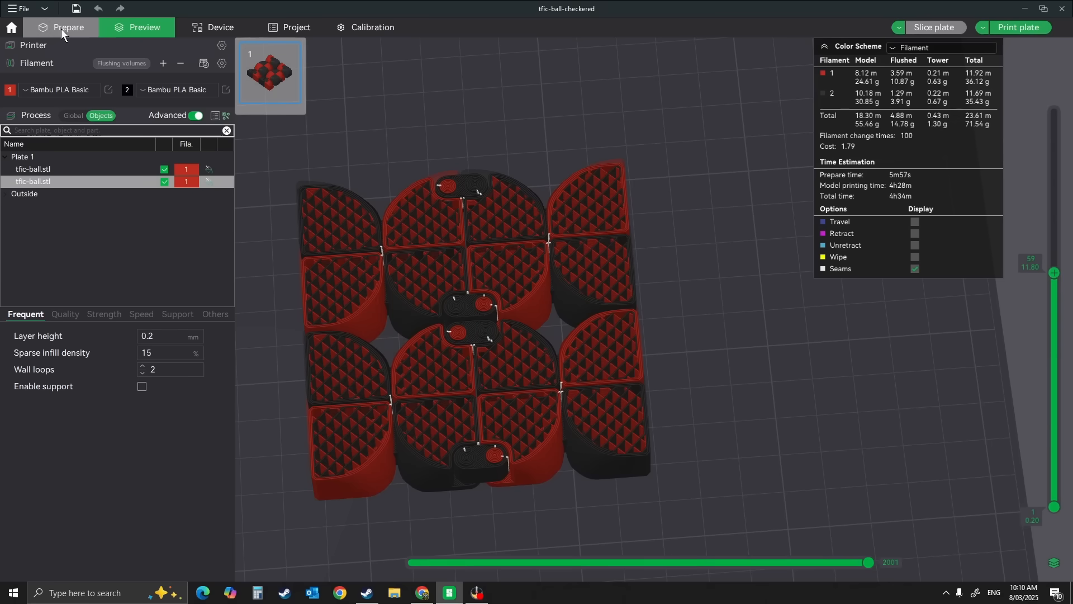
# Add a third cube and set it to Flush into this object
pyautogui.click(68, 27)
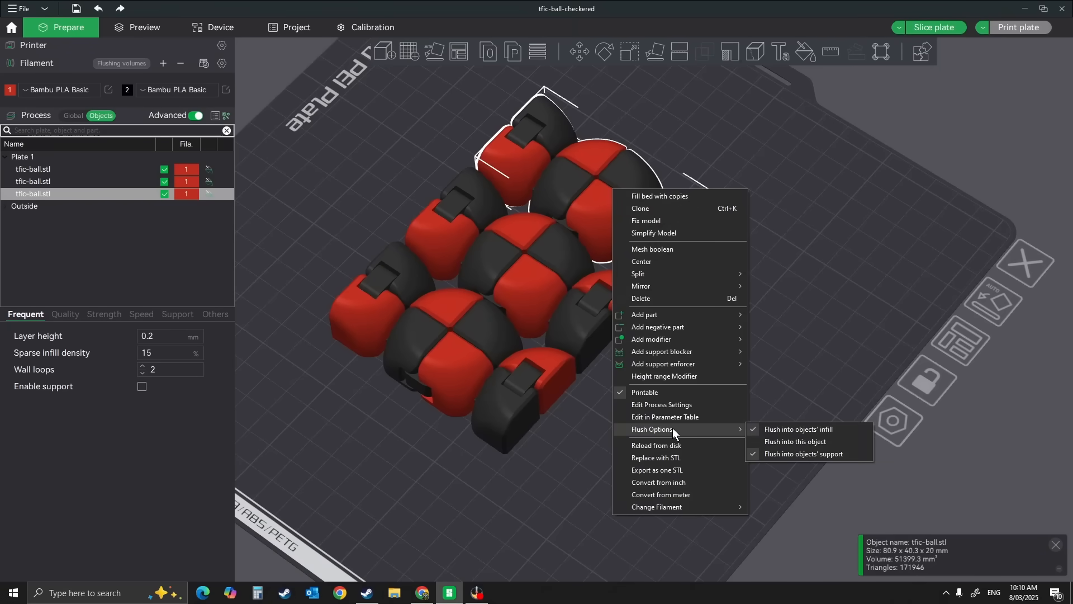
pyautogui.moveTo(790, 445)
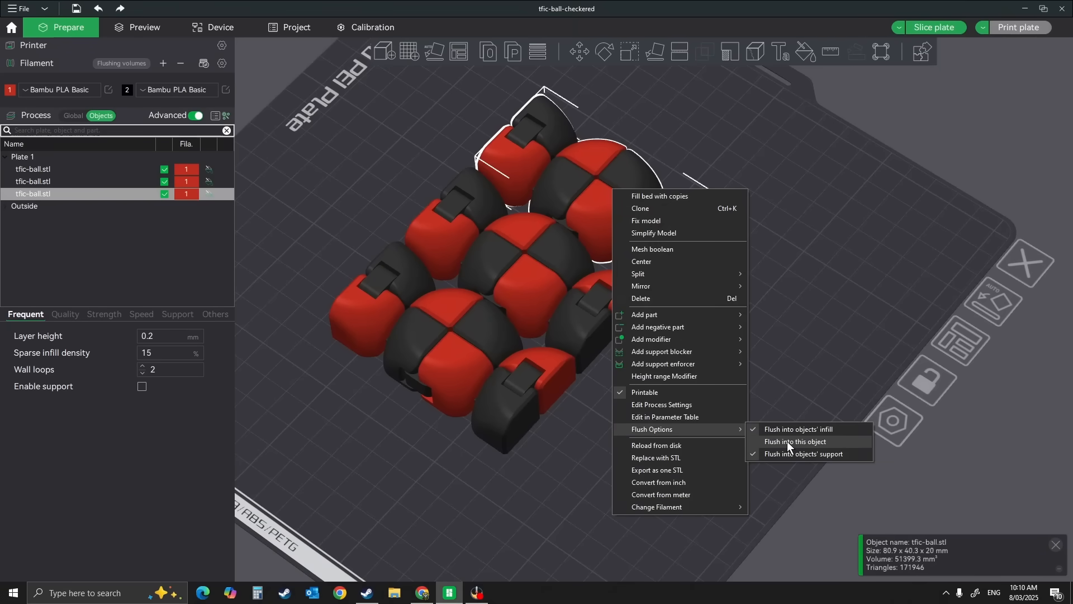
pyautogui.click(934, 27)
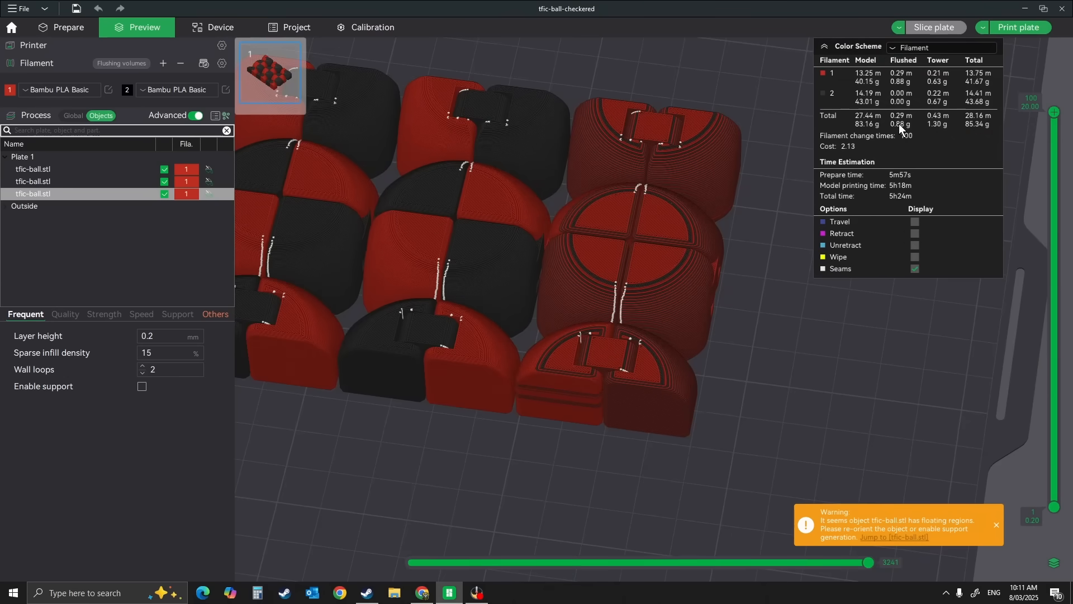
pyautogui.moveTo(899, 132)
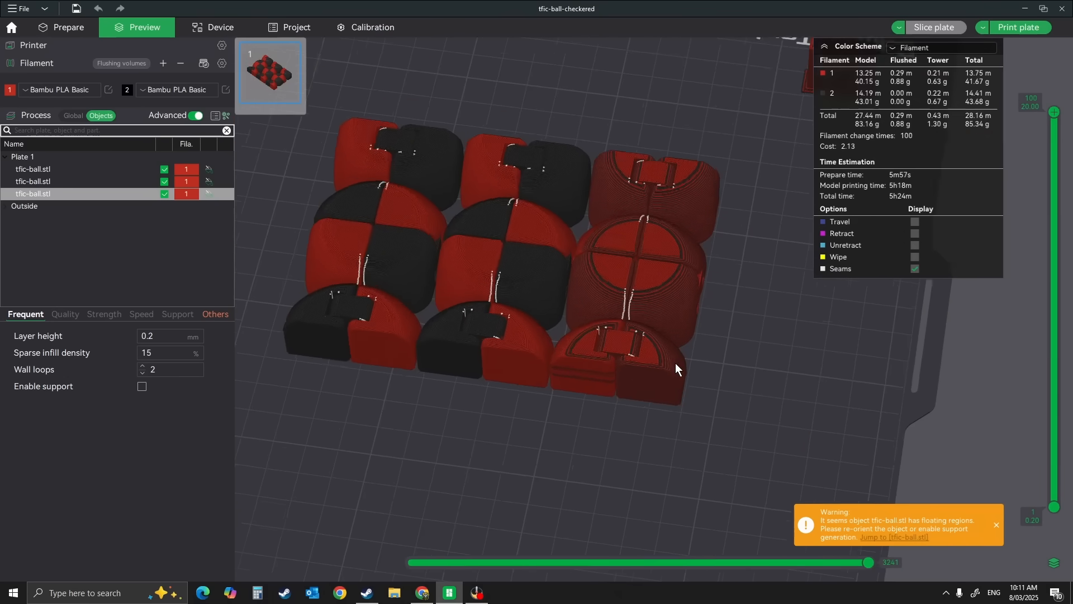
# Orbit the sliced three-cube preview to inspect the solid red flush-filled cube and prime tower
pyautogui.moveTo(676, 370); pyautogui.dragTo(705, 428)
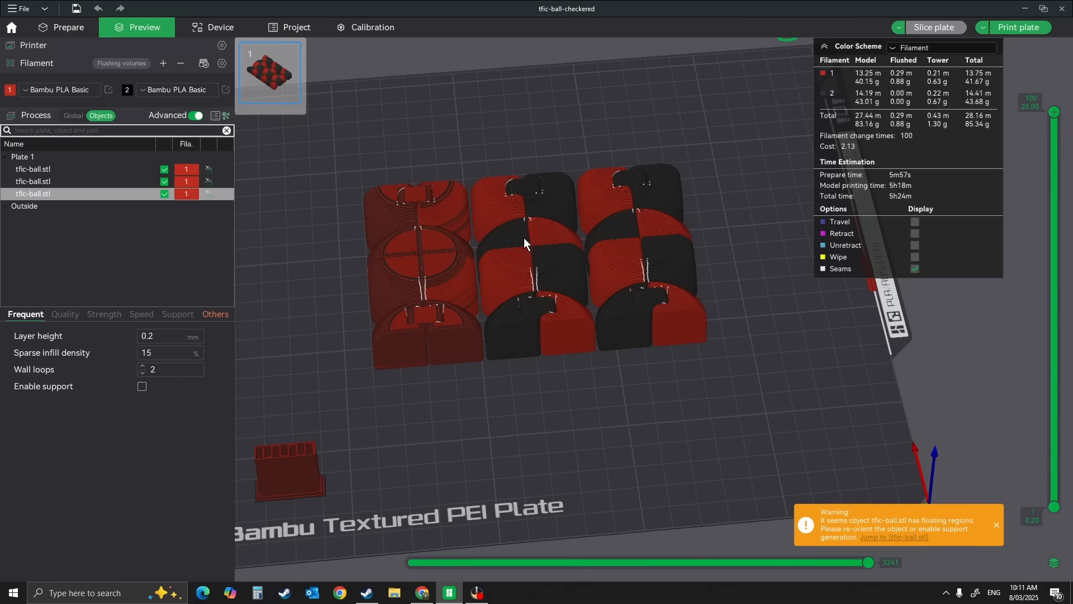
pyautogui.moveTo(439, 238)
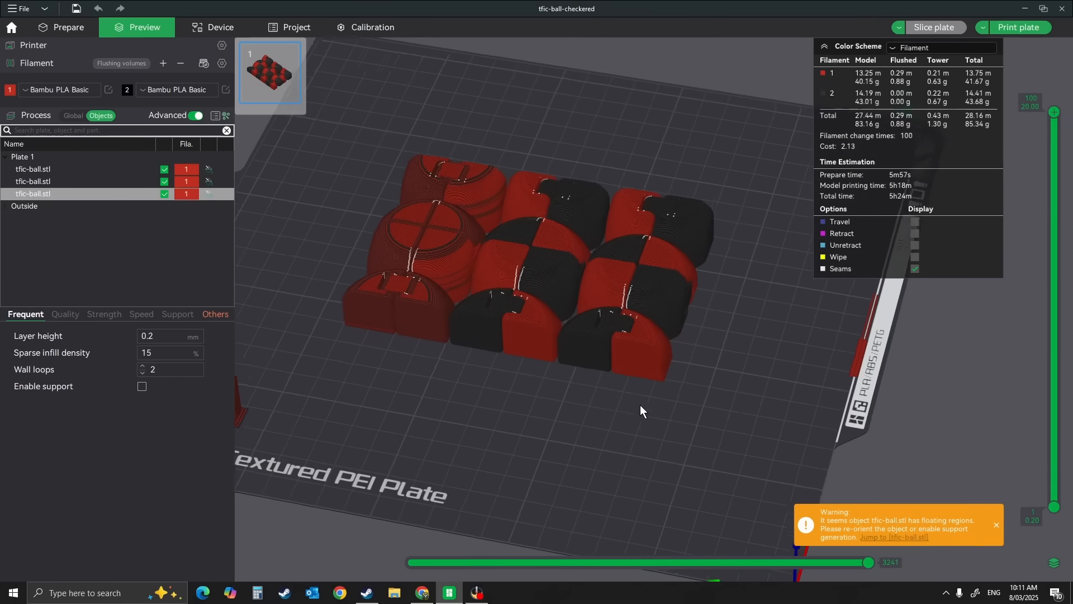
pyautogui.moveTo(641, 410); pyautogui.dragTo(476, 381)
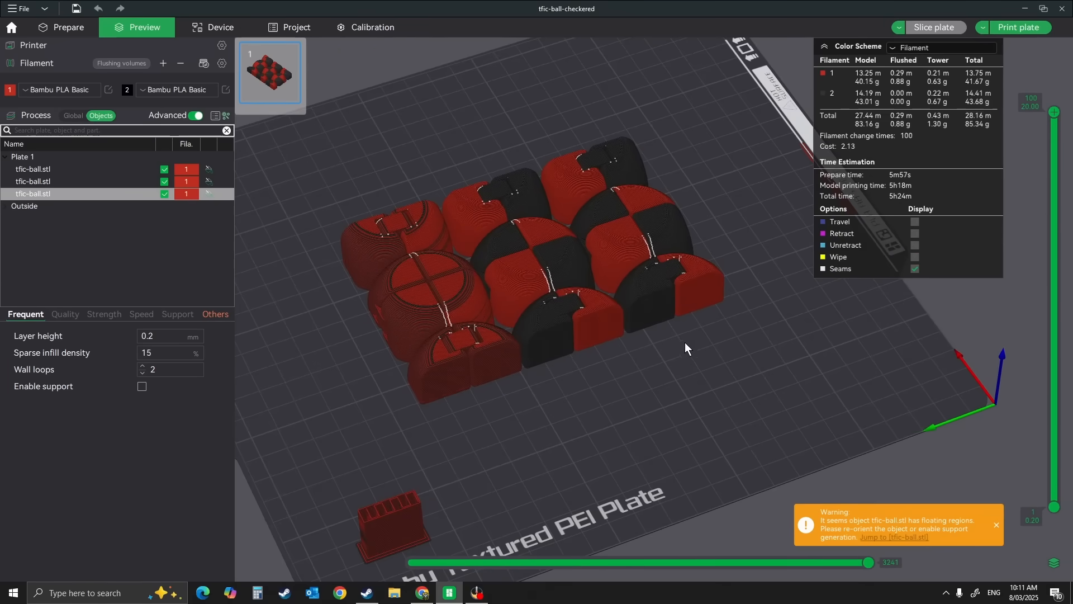
pyautogui.moveTo(904, 130)
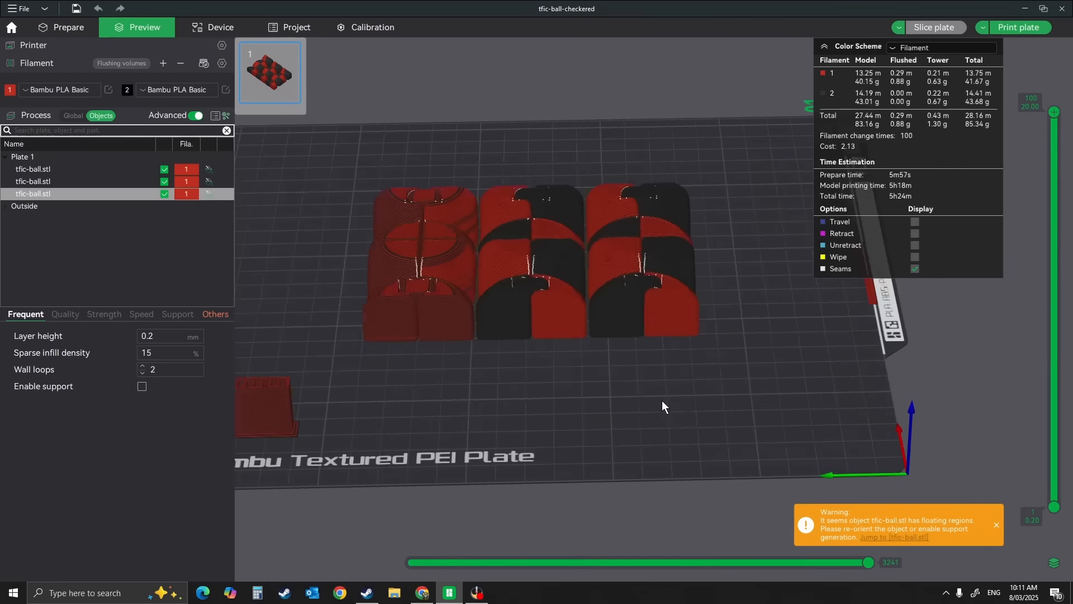
pyautogui.moveTo(661, 406); pyautogui.dragTo(822, 404)
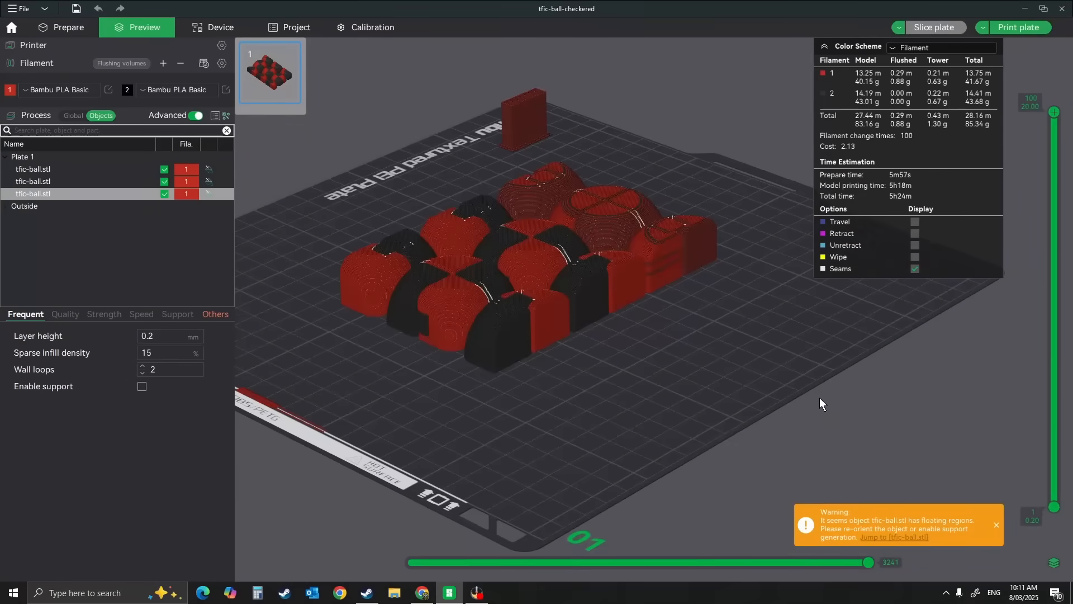